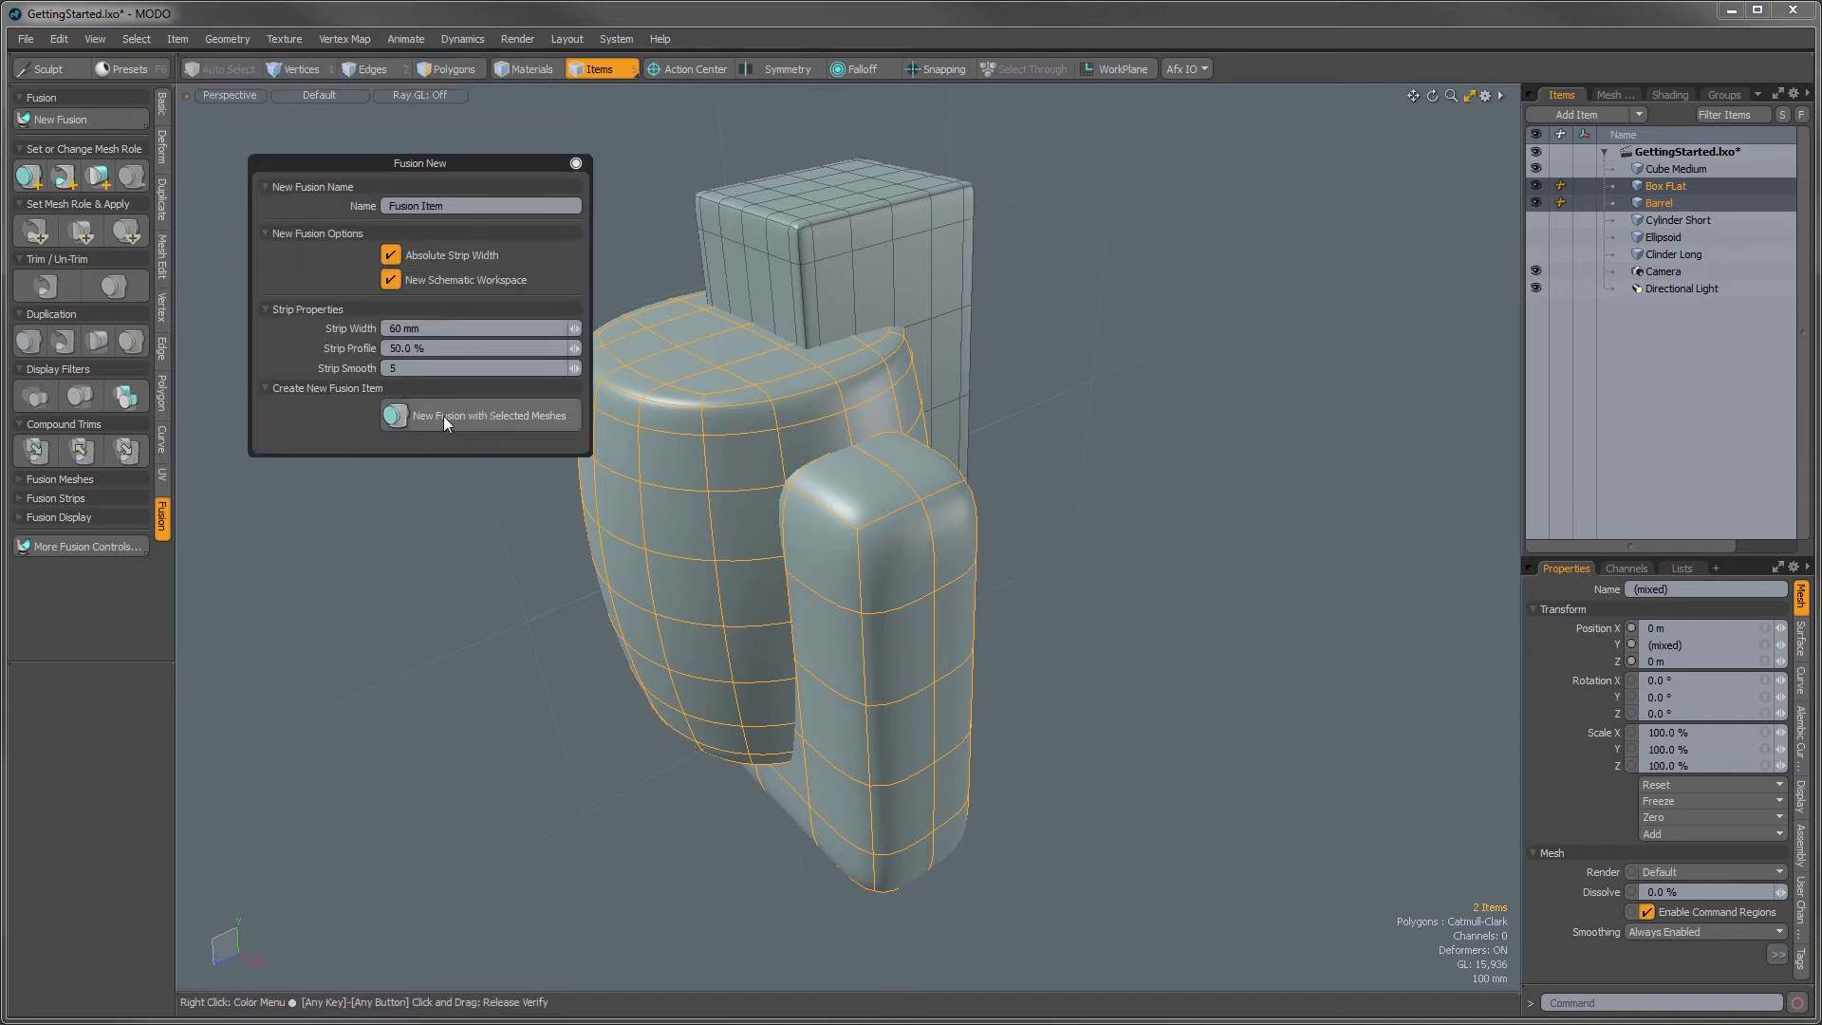
# - Create a Fusion Item from the selected Box Flat and Barrel meshes
pyautogui.click(477, 415)
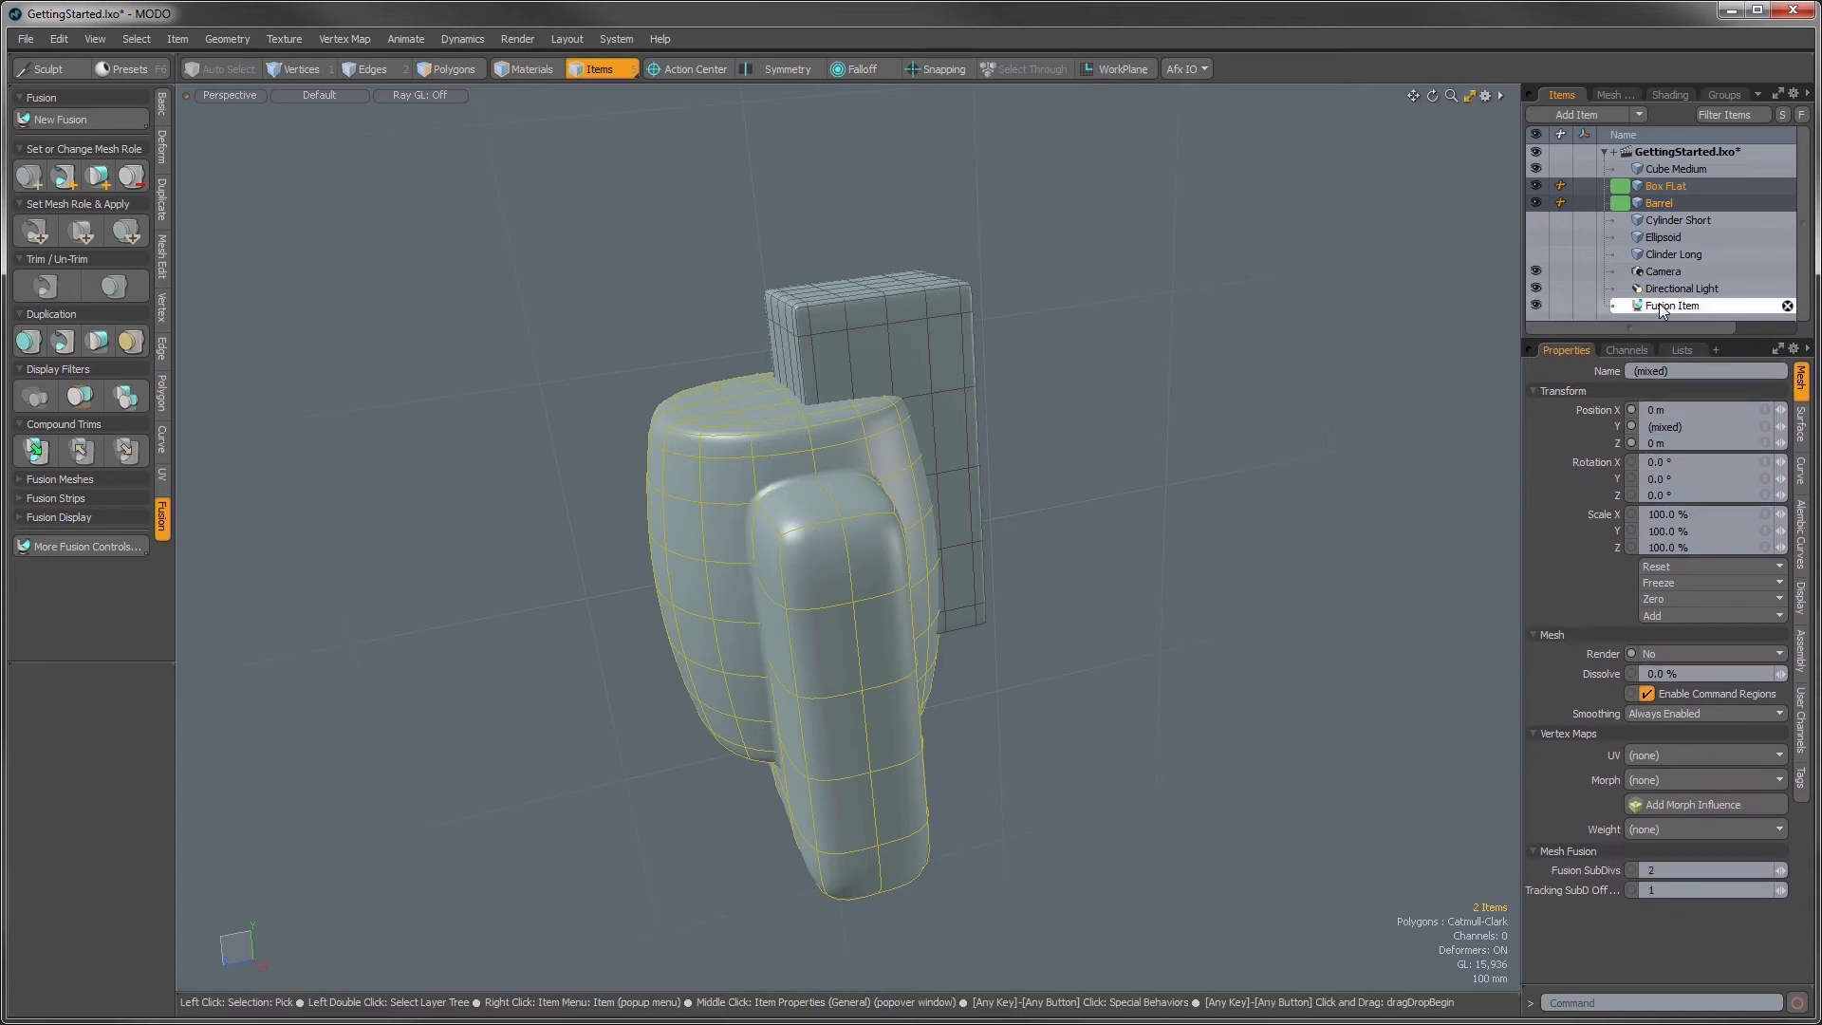
# - Select the Fusion Item in the Items list to reposition it
pyautogui.click(1671, 305)
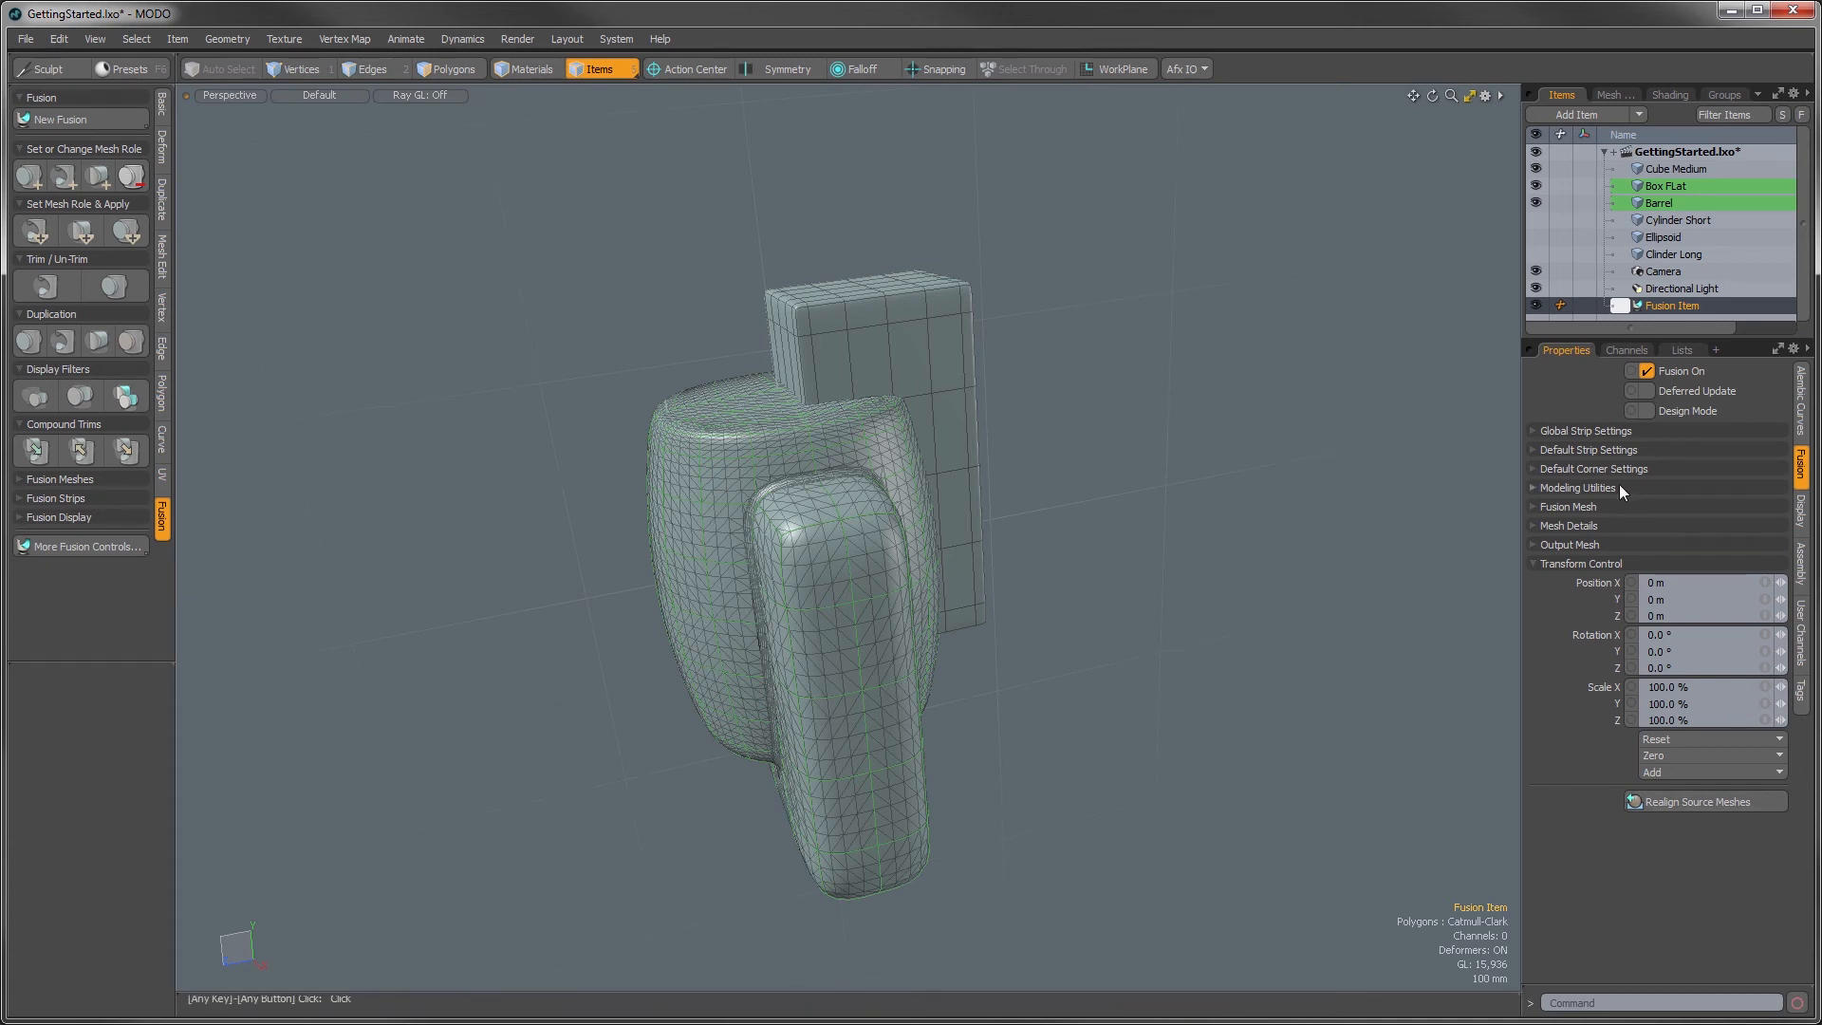
pyautogui.moveTo(1639, 591)
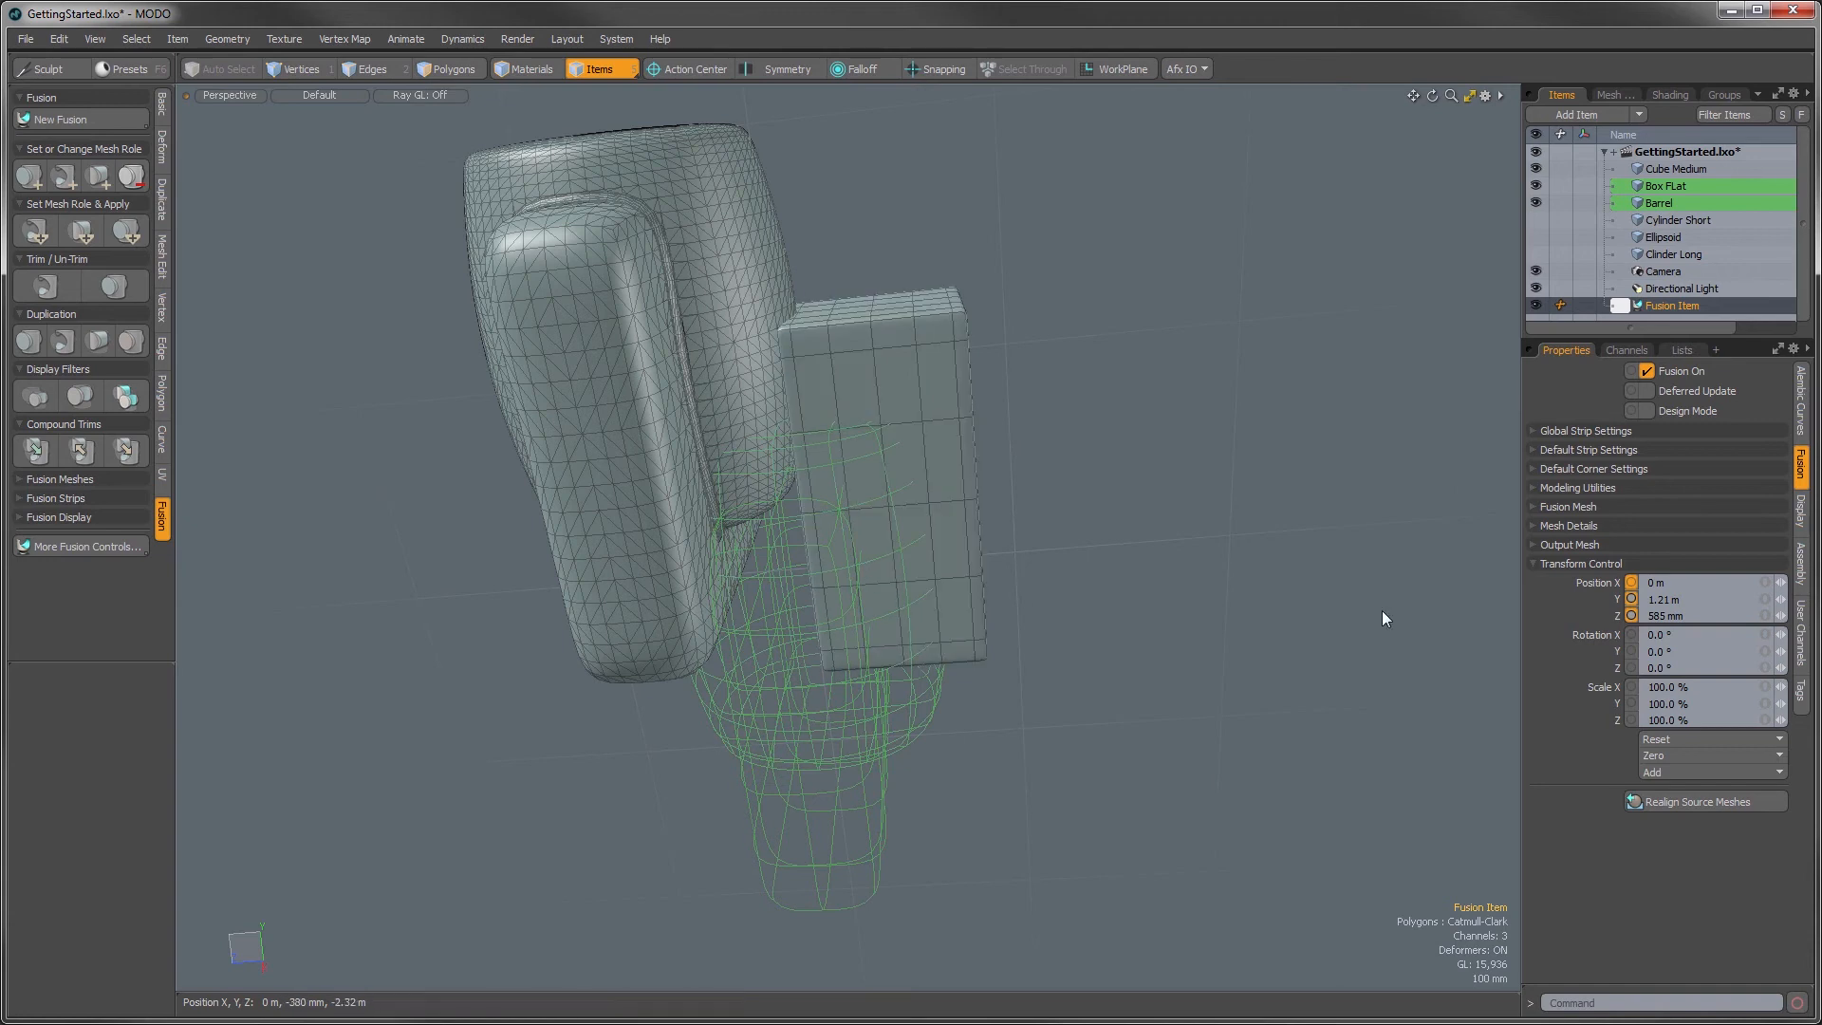
pyautogui.moveTo(1691, 598)
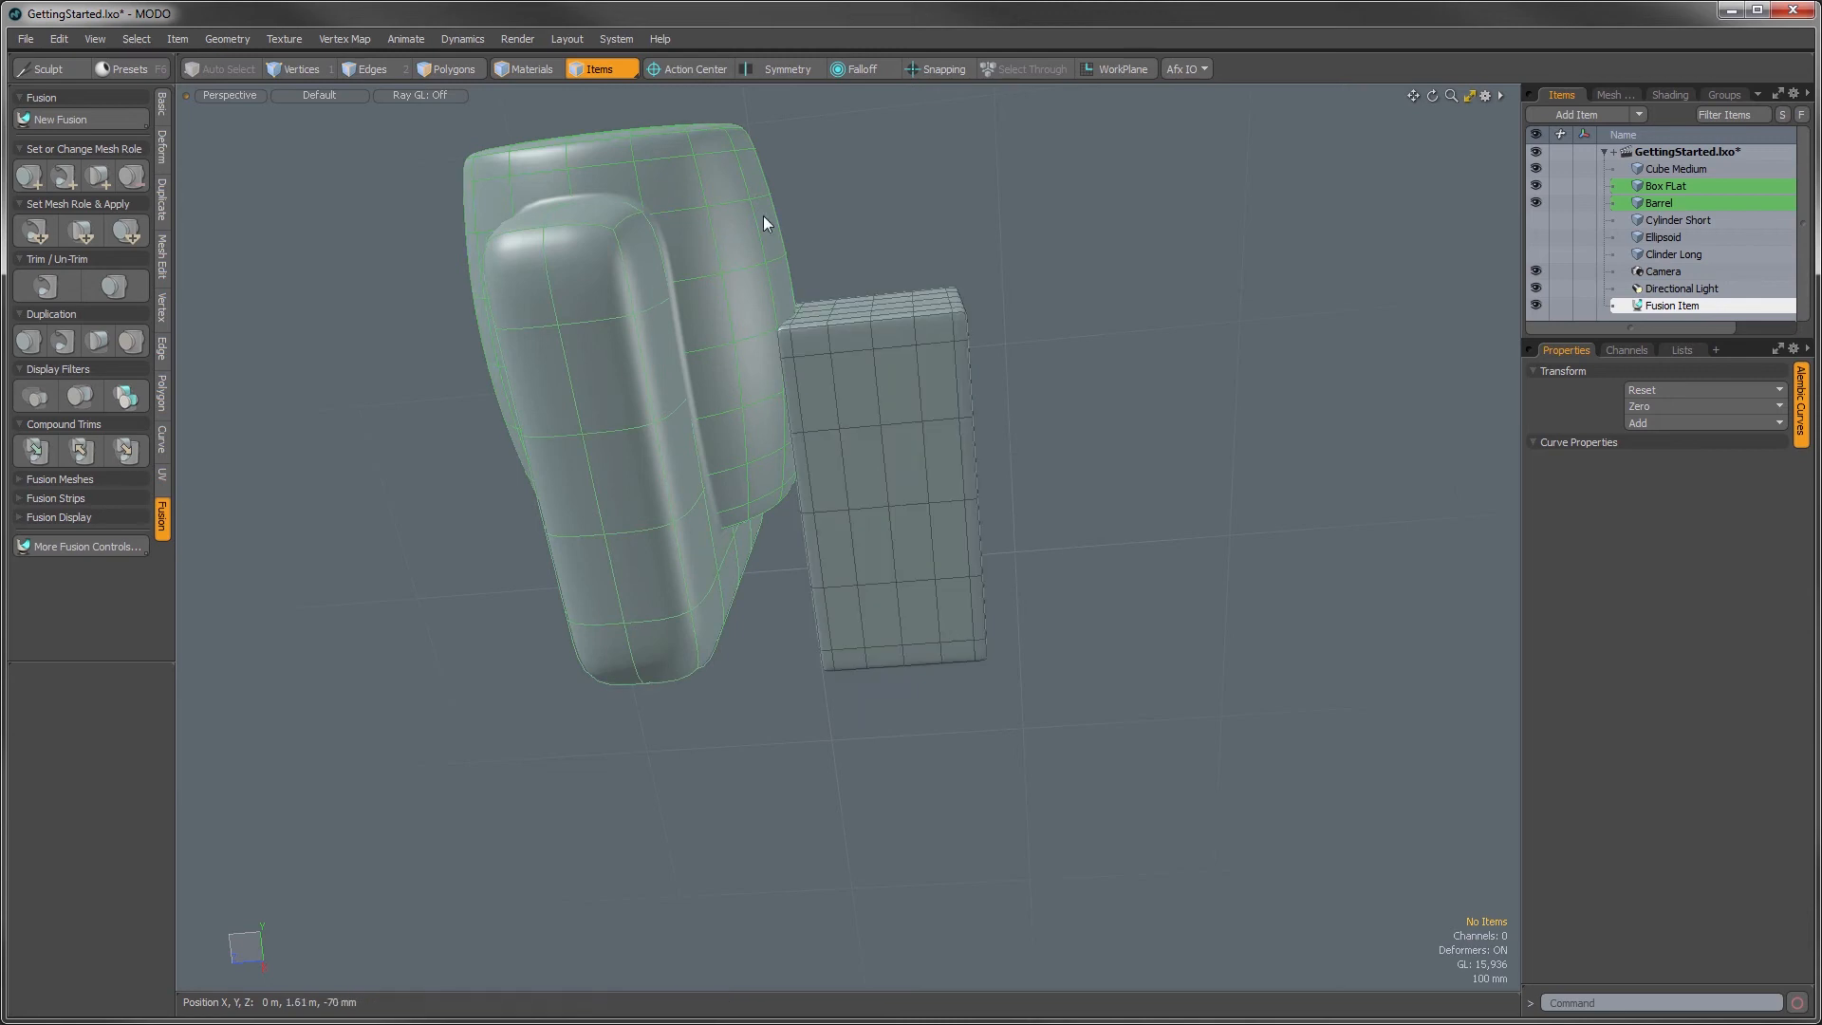
pyautogui.moveTo(1610, 276)
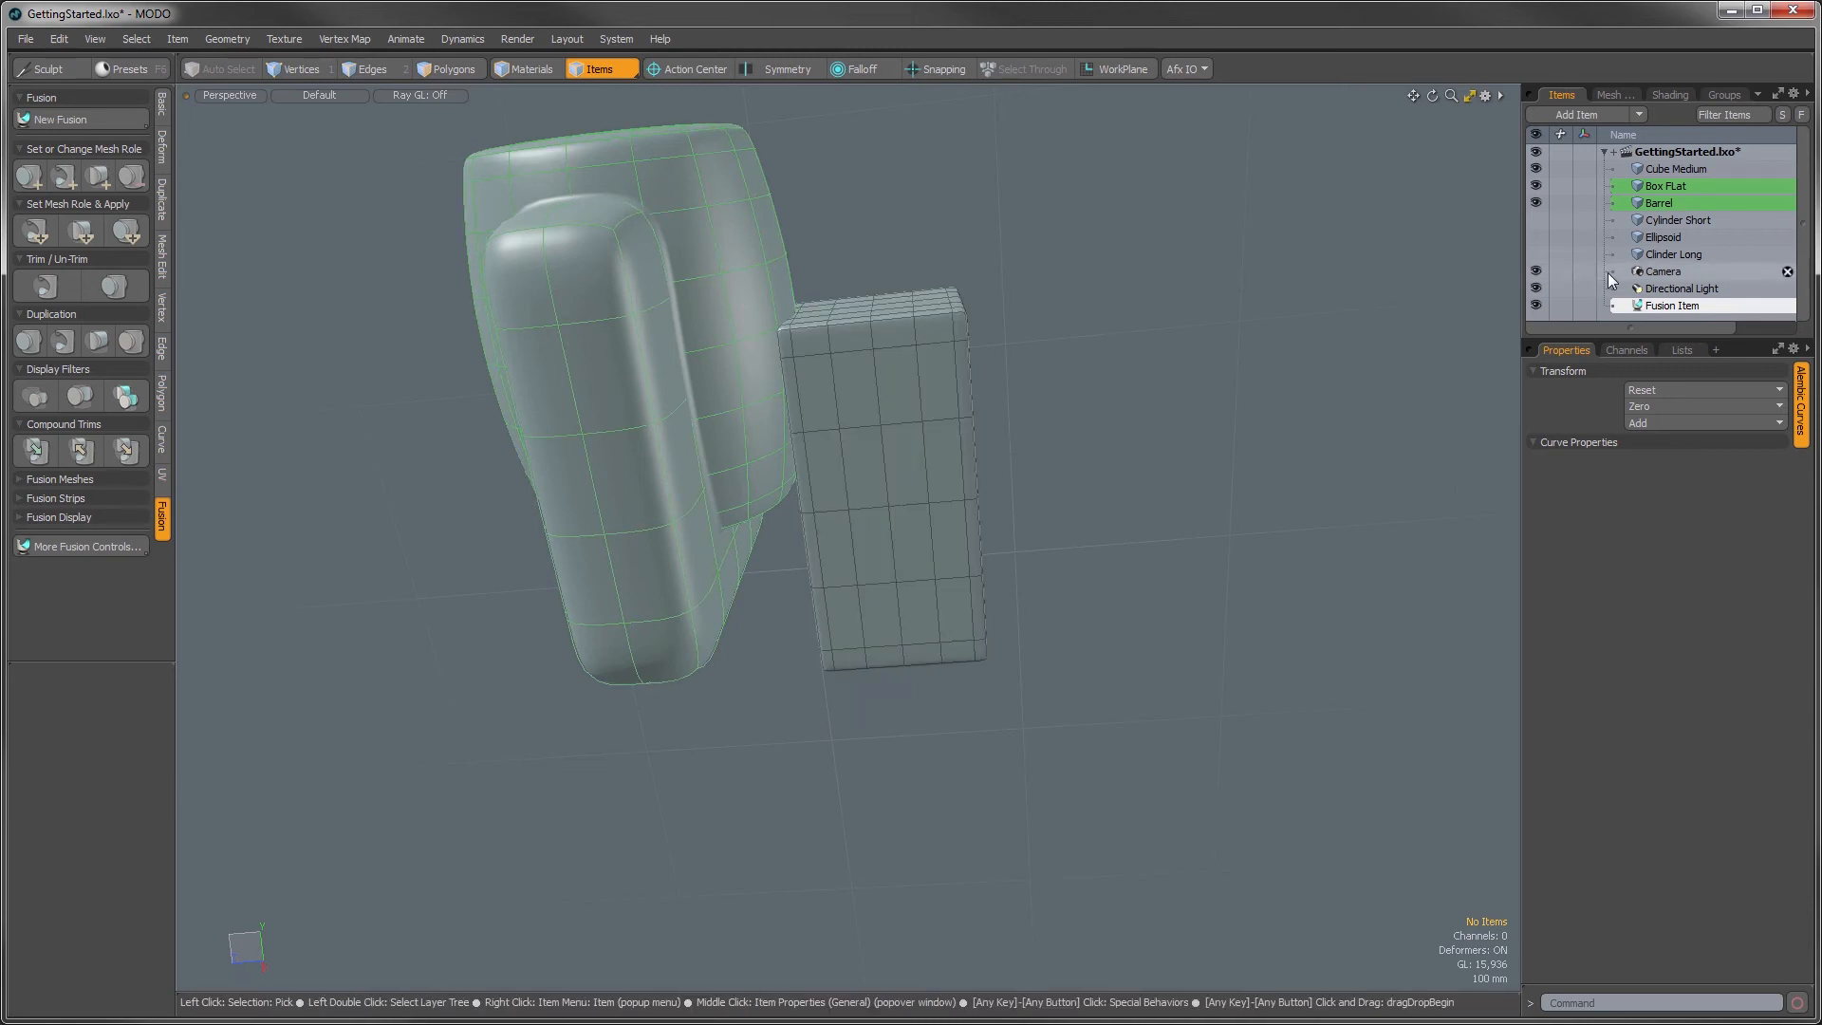
pyautogui.click(1672, 305)
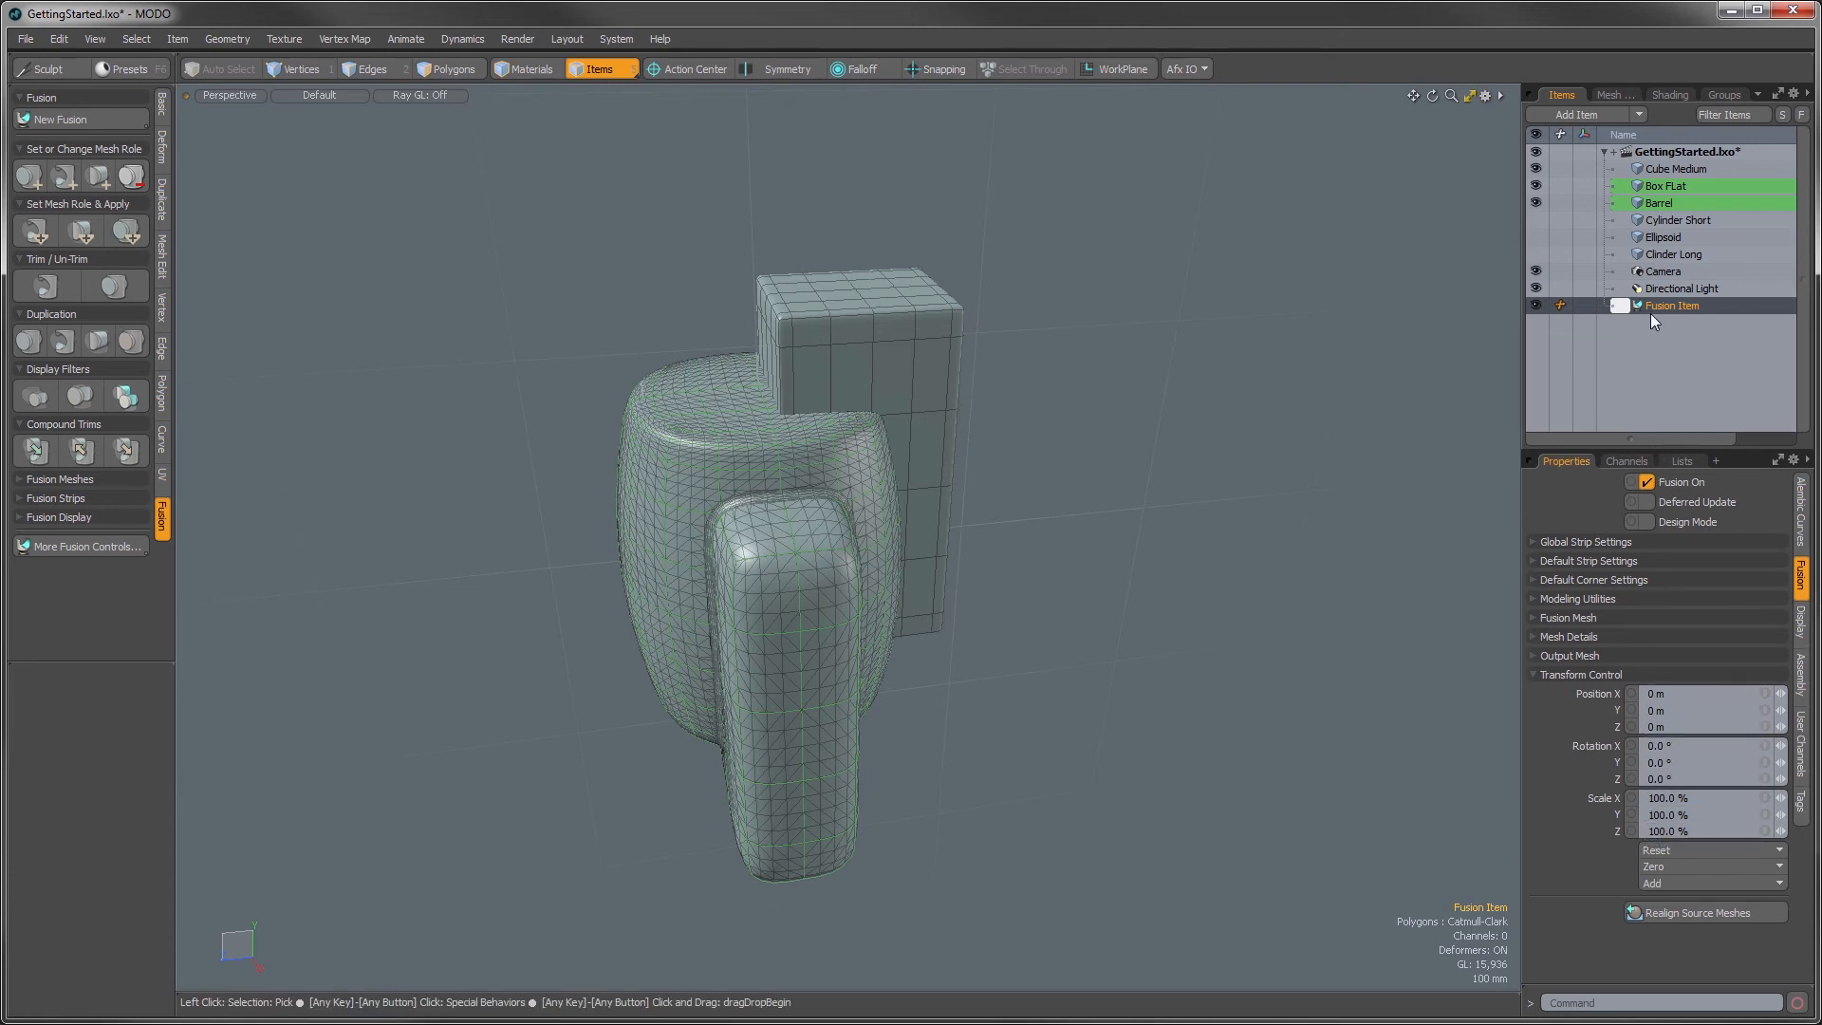
# - Instance the Fusion Item as Fusion Item_2, then select the Barrel mesh
pyautogui.rightClick(1671, 305)
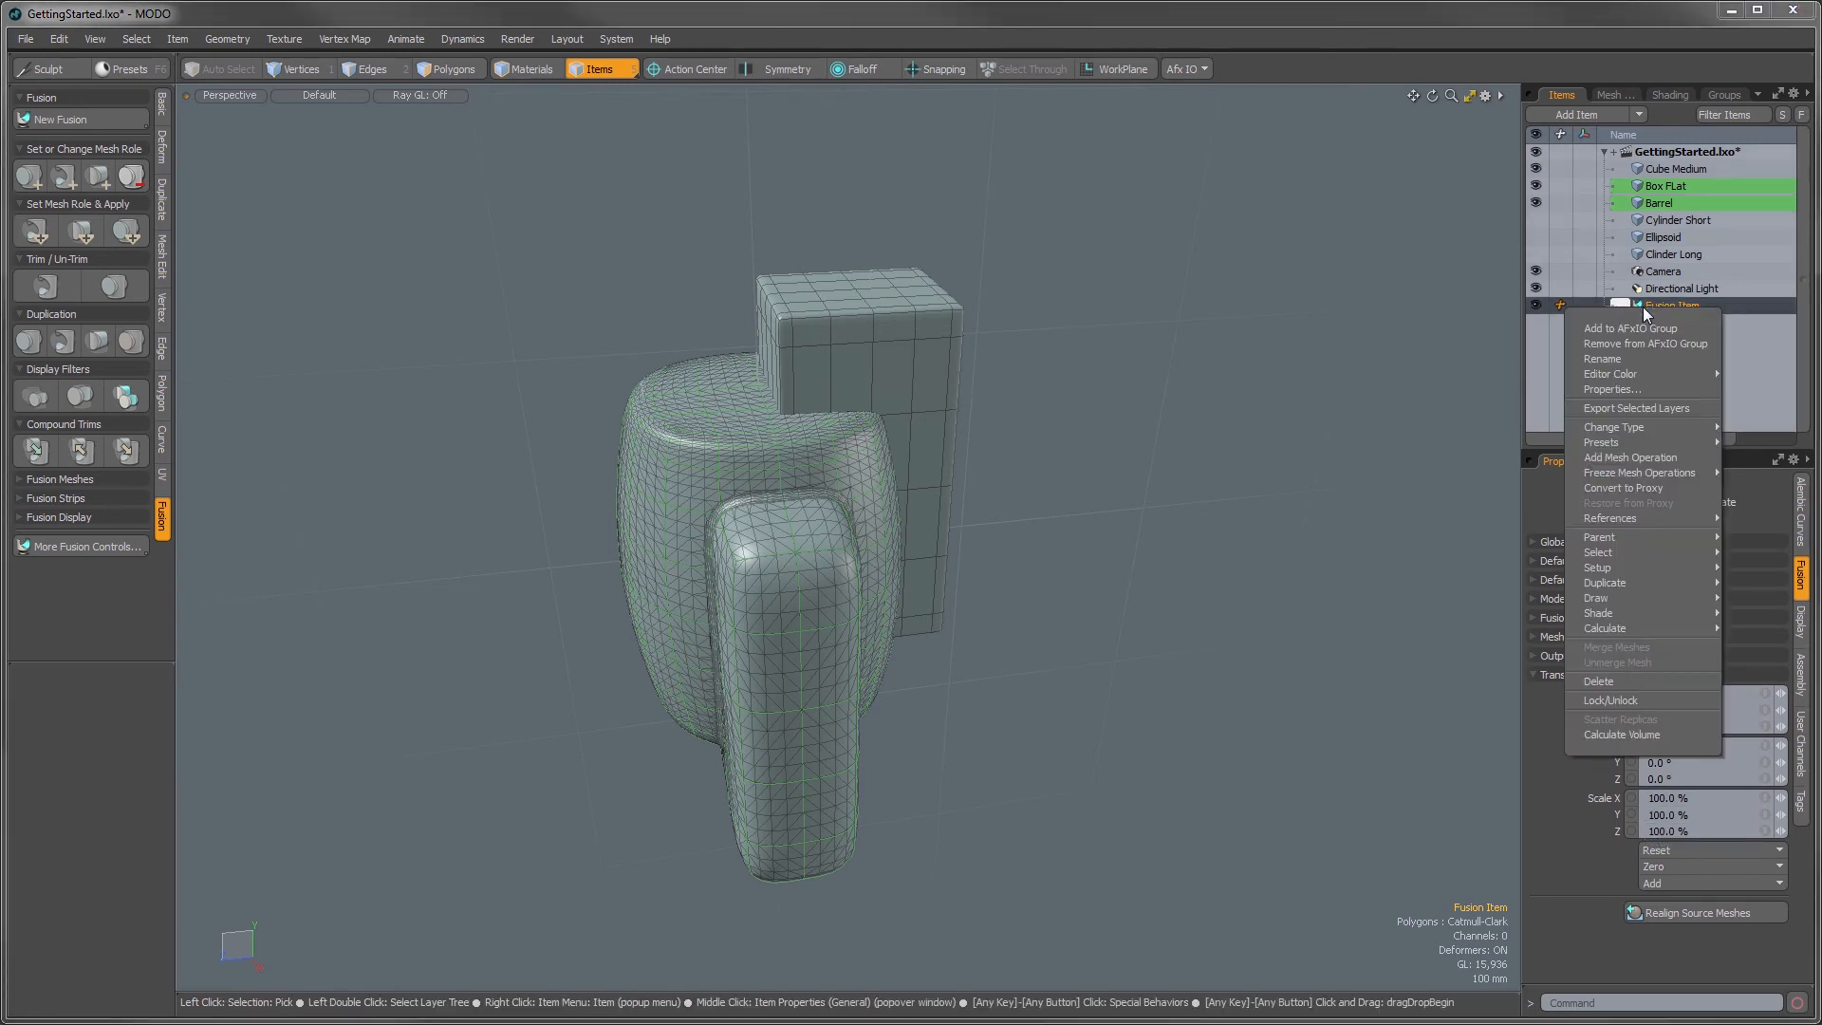
pyautogui.moveTo(1604, 582)
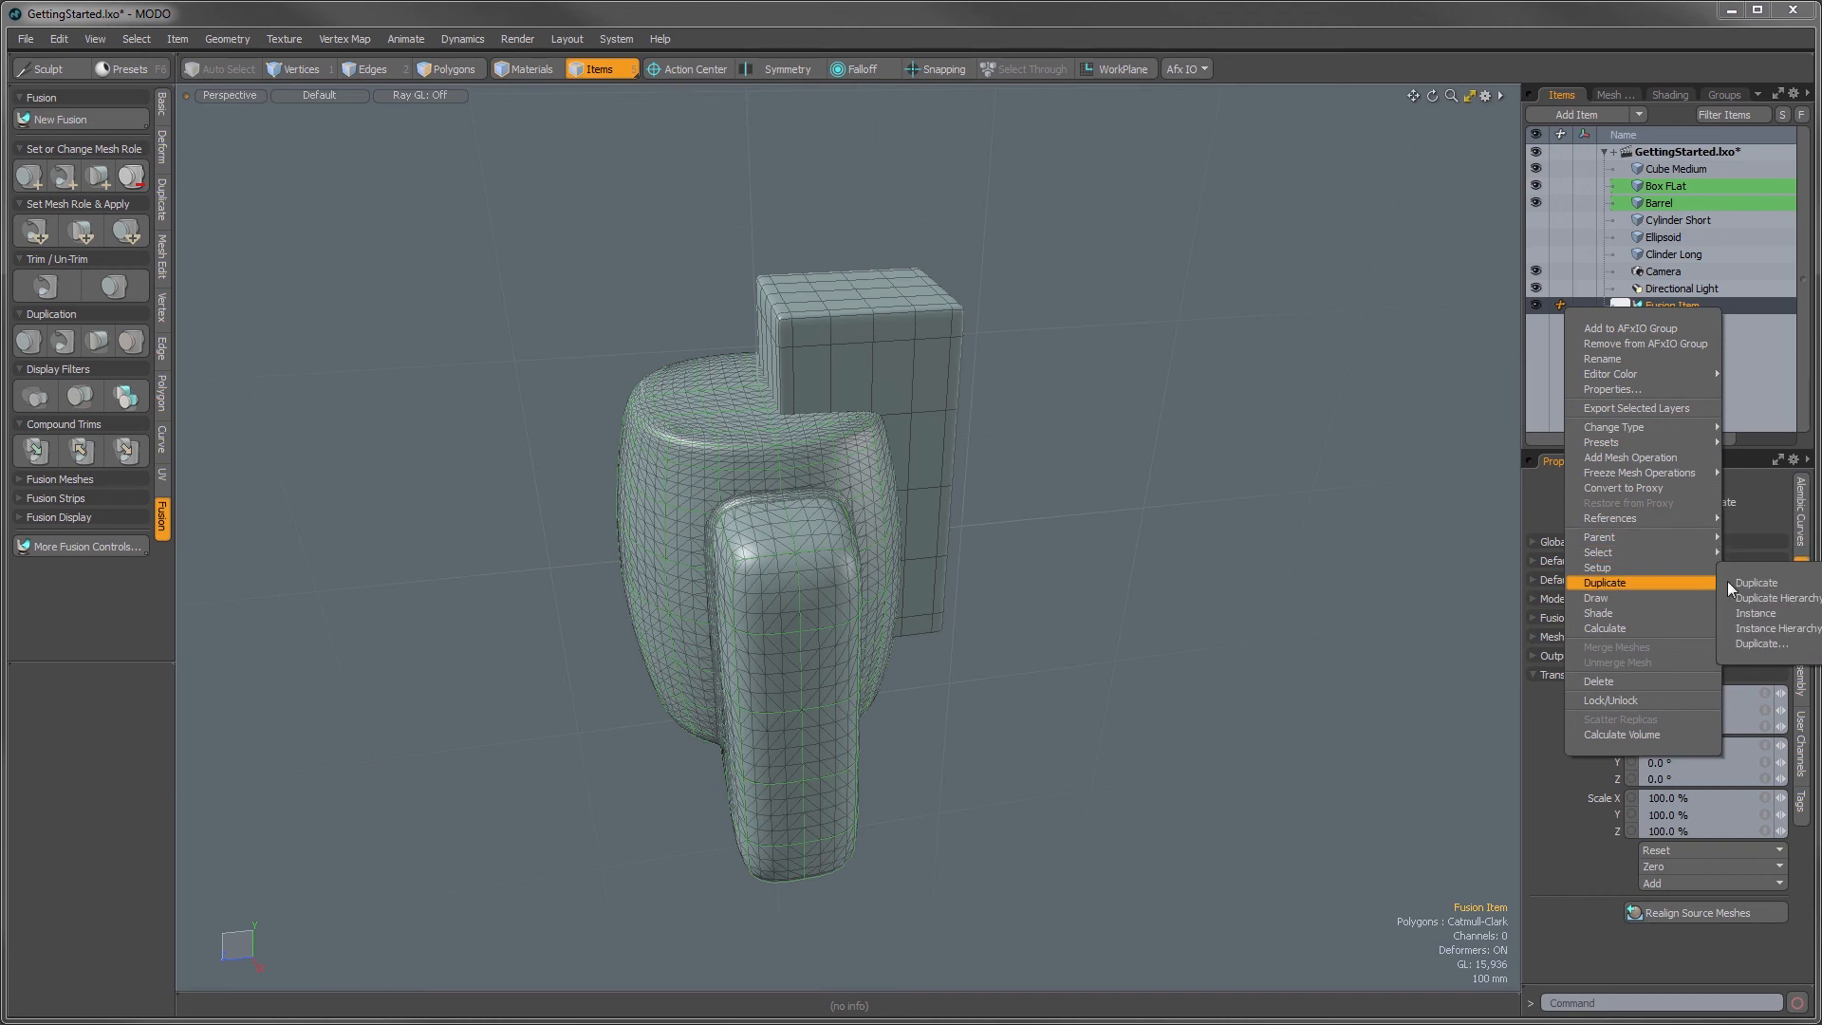
pyautogui.click(1755, 581)
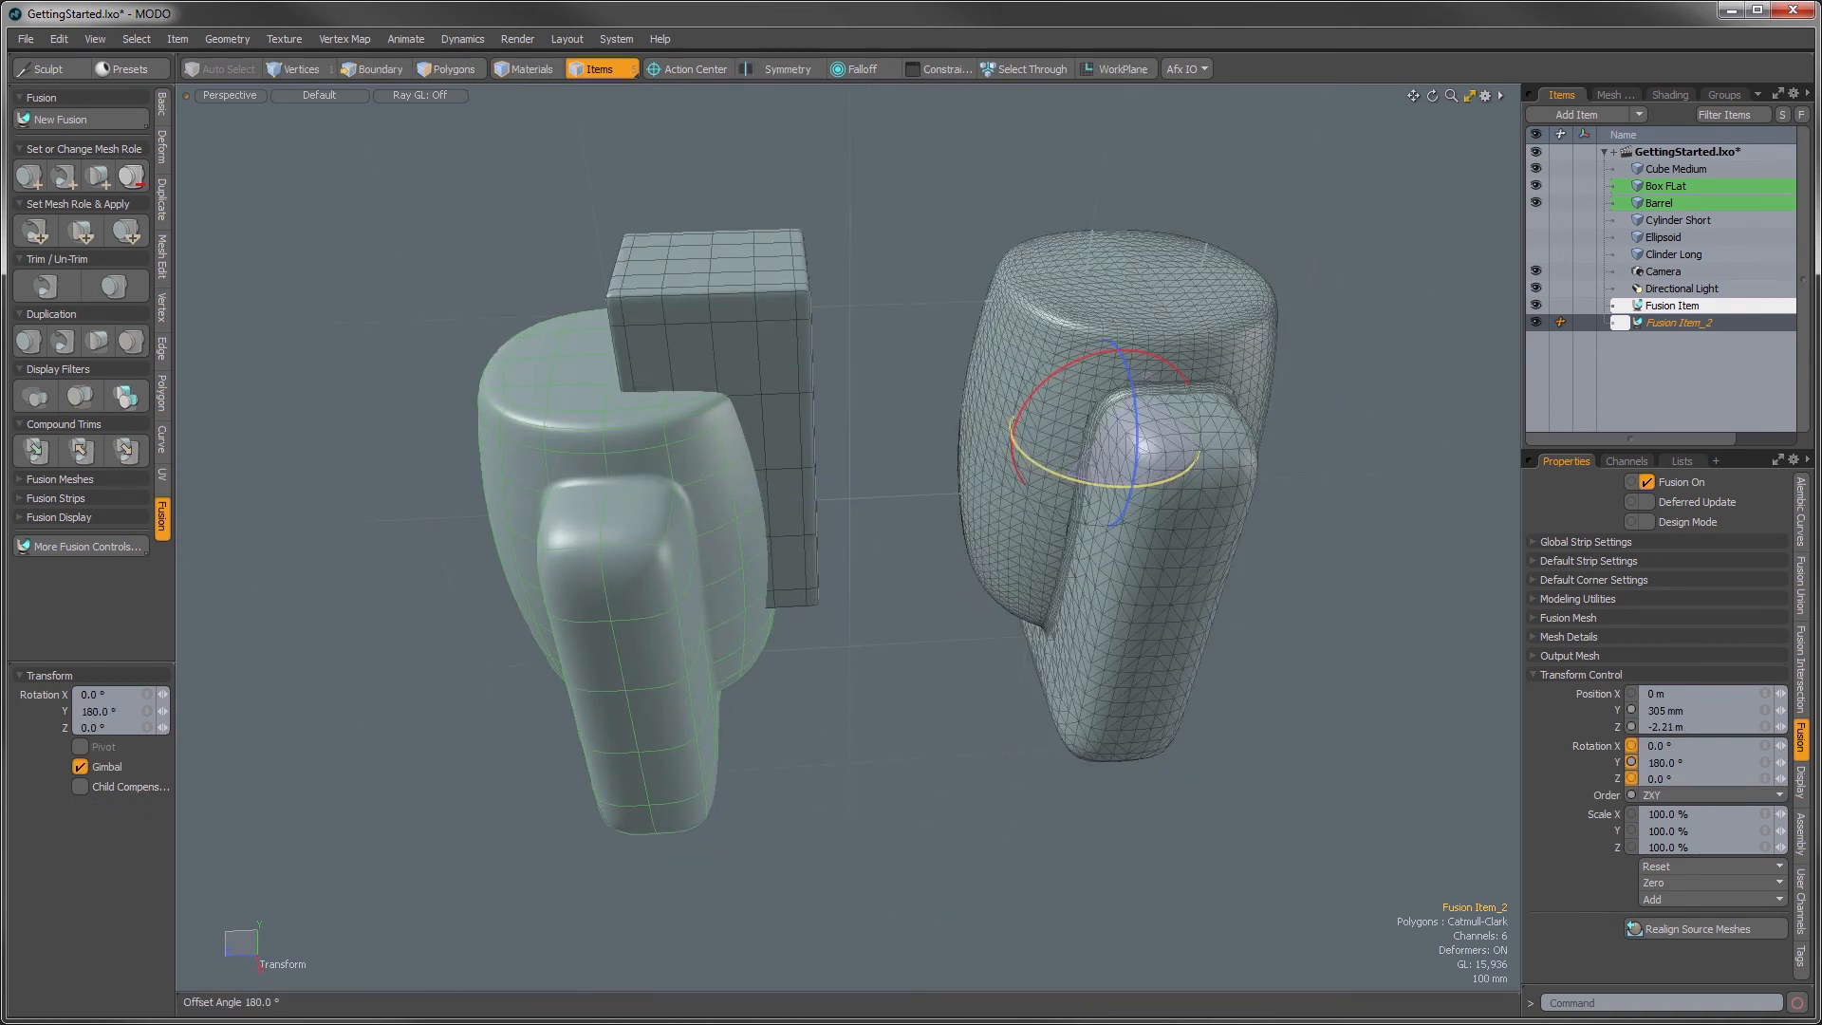
pyautogui.click(1660, 202)
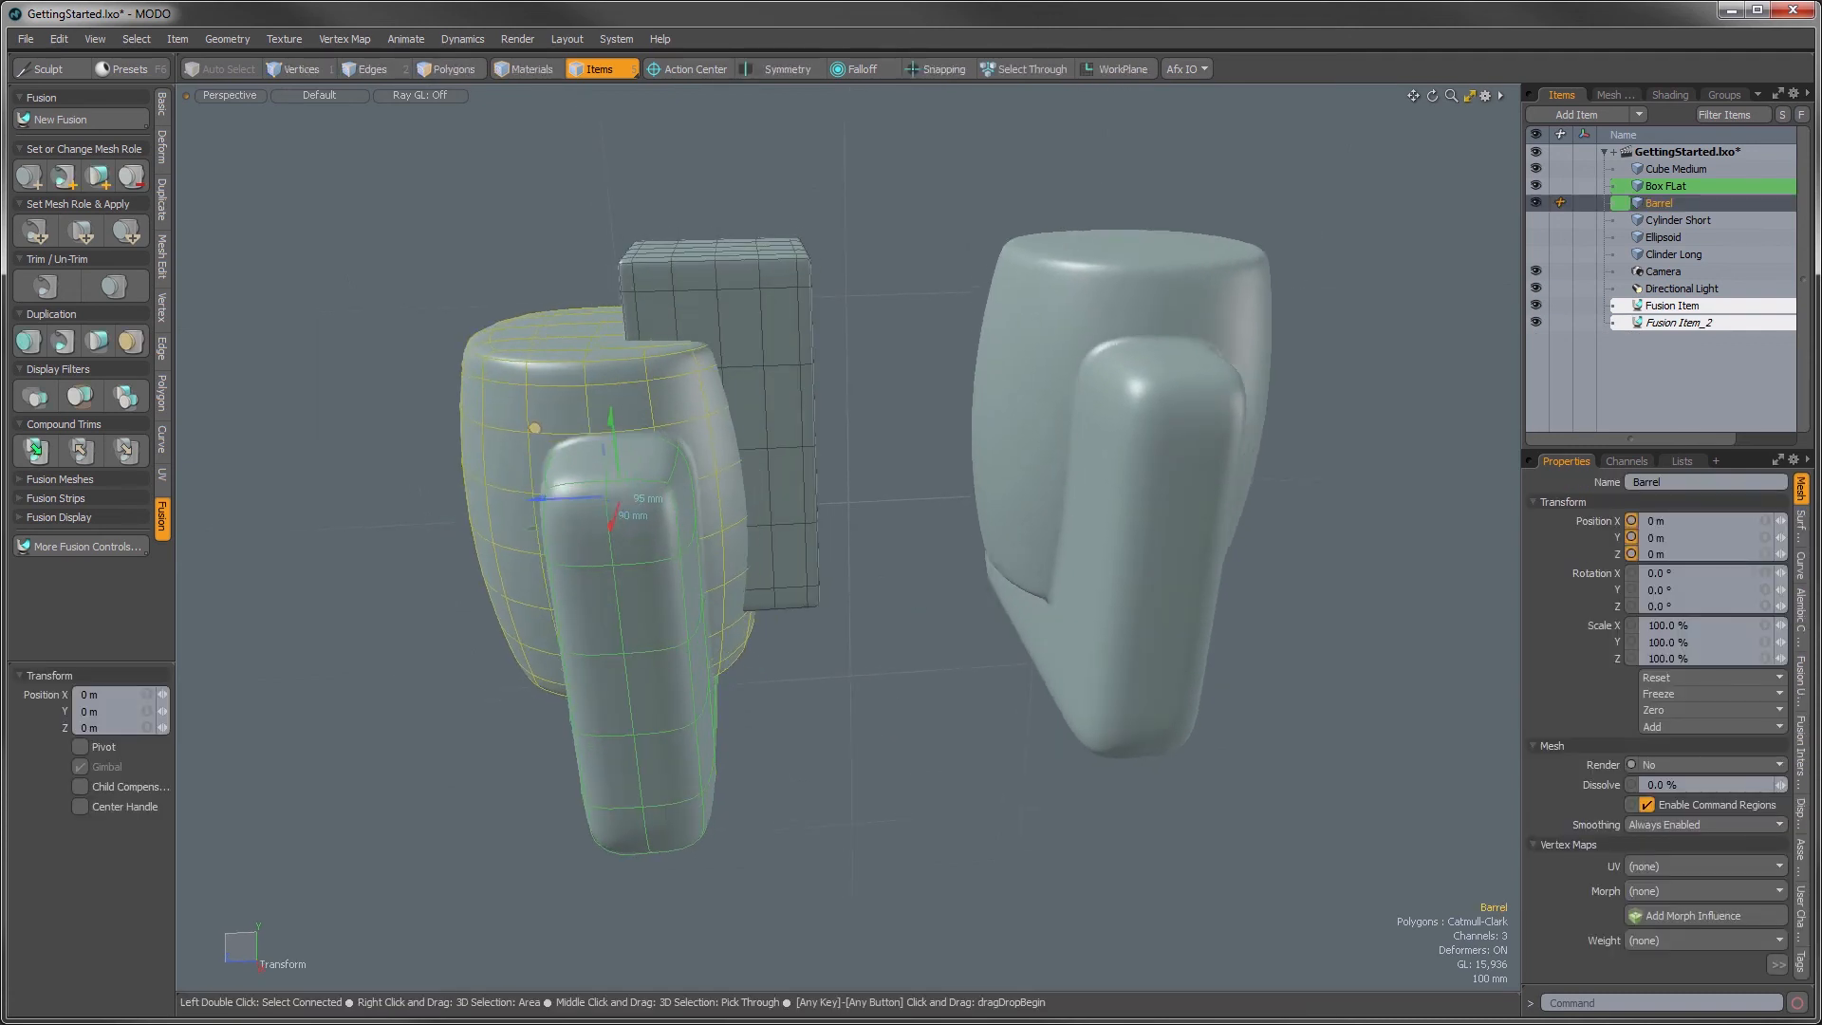
# - Shift the Barrel mesh up slightly, then select Cube Medium
pyautogui.moveTo(610, 418); pyautogui.dragTo(627, 500)
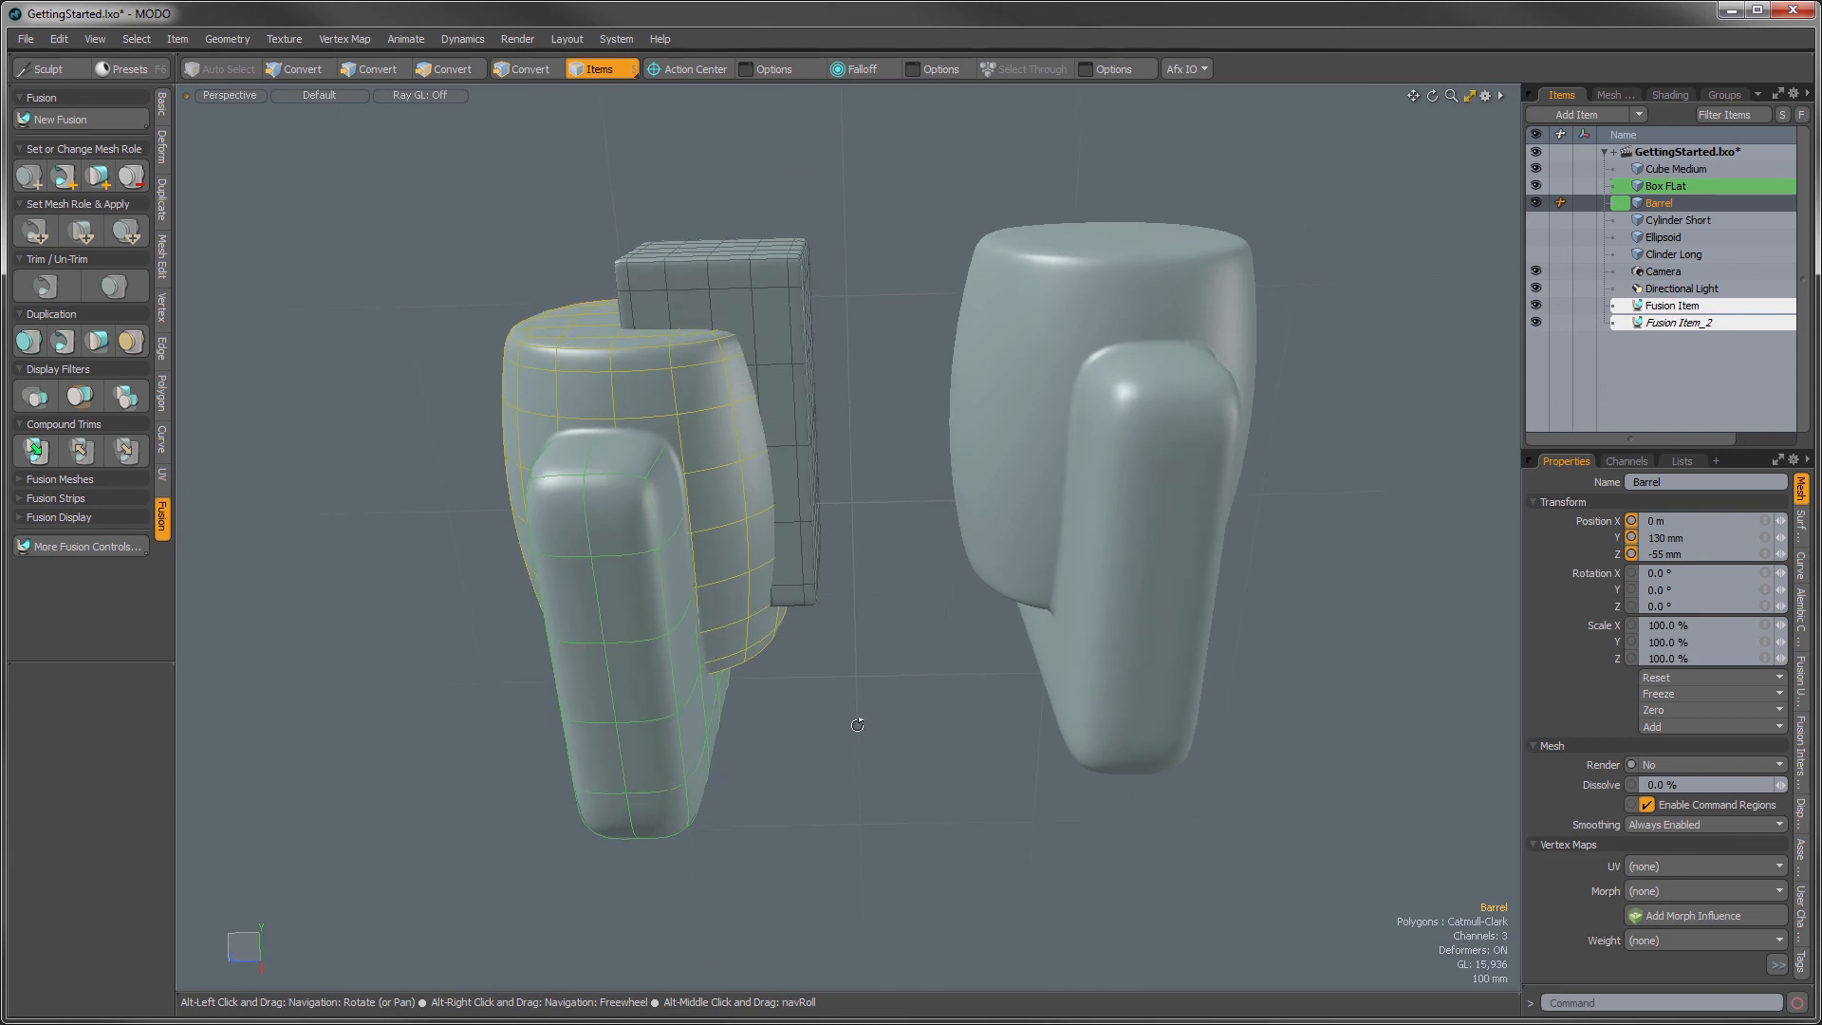
pyautogui.click(1678, 169)
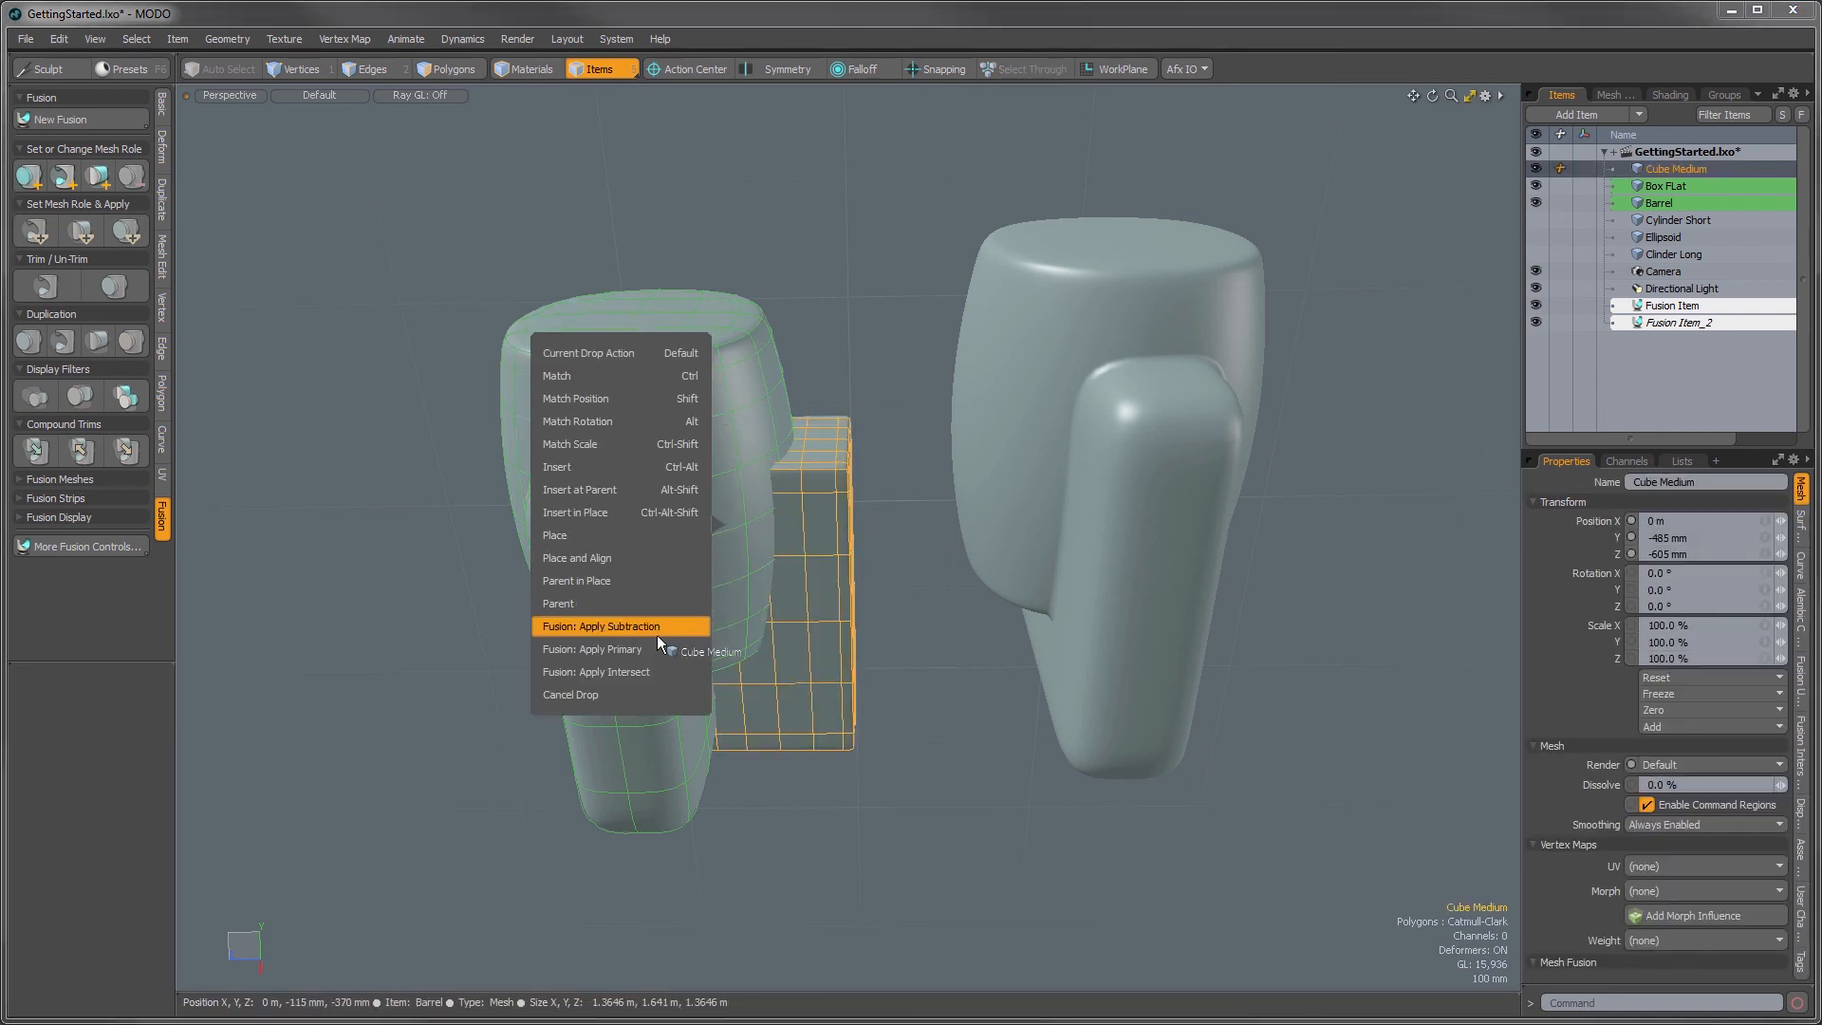
# - Apply 'Fusion: Apply Subtraction' so Cube Medium cuts the fused shape
pyautogui.click(600, 625)
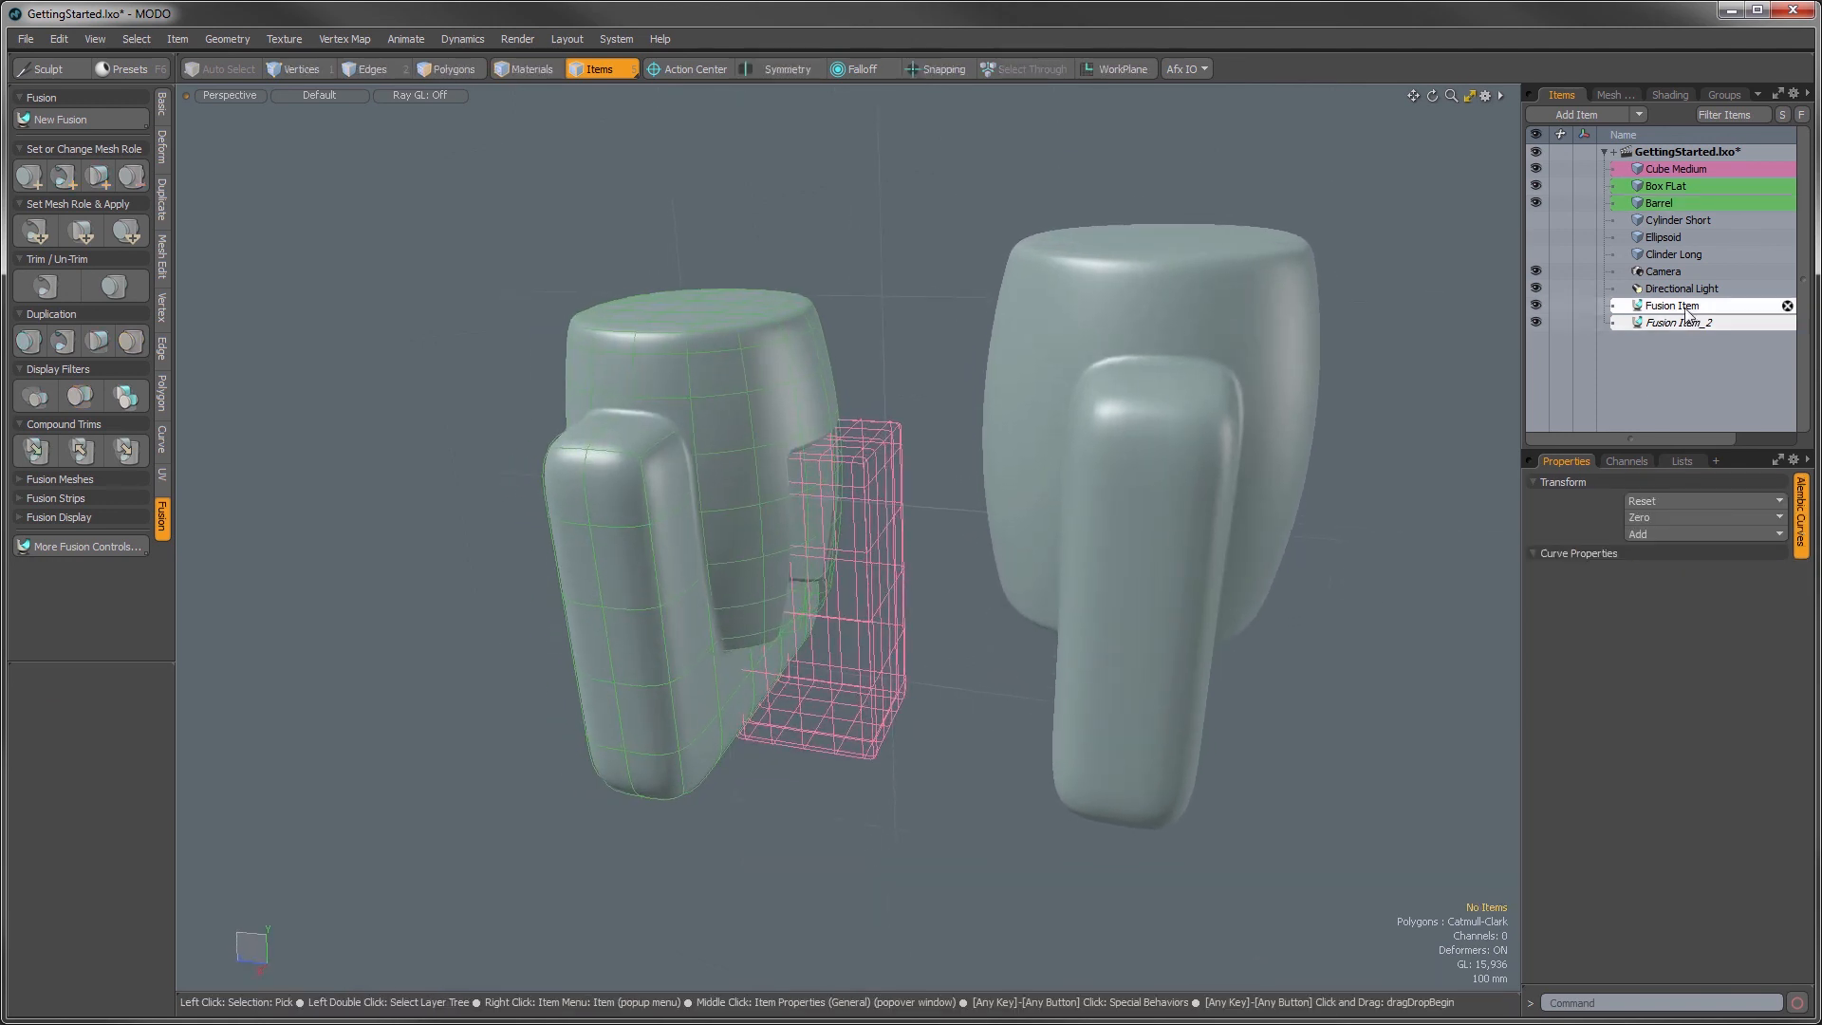
# - Instance the Fusion Item again as Fusion Item_3, then reselect Cube Medium
pyautogui.rightClick(1673, 305)
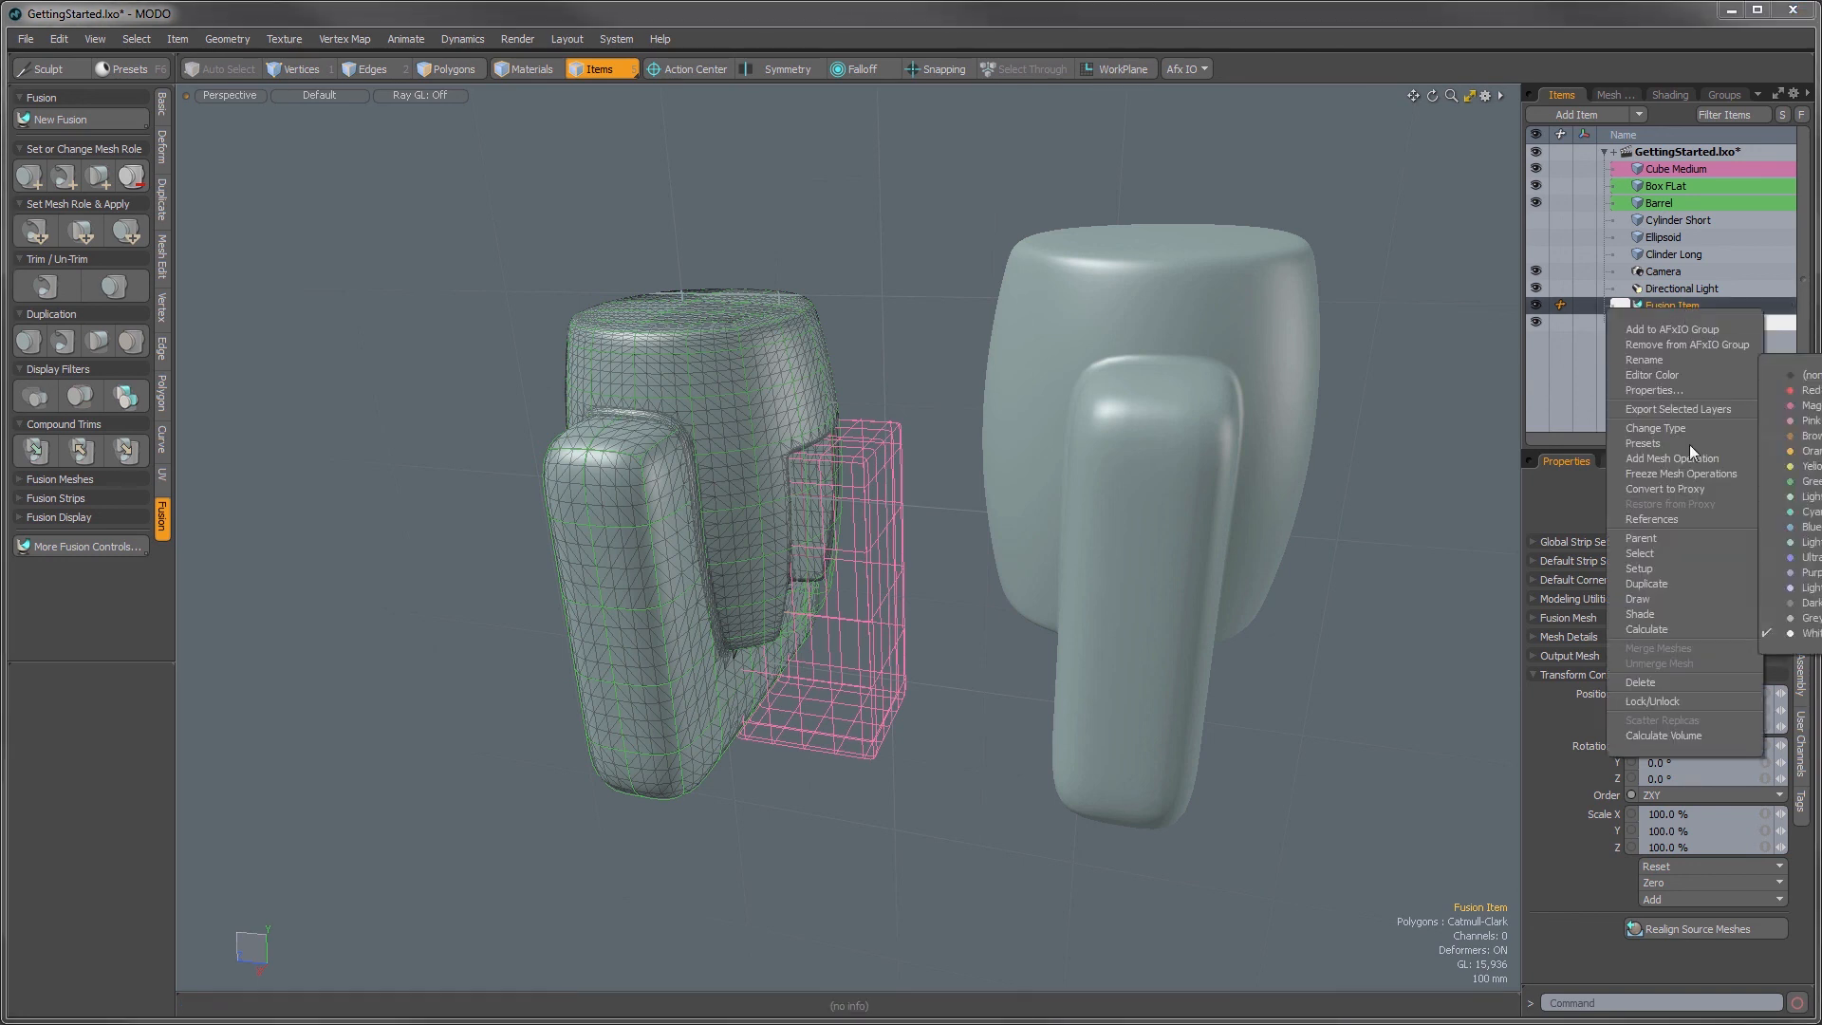
pyautogui.moveTo(1647, 582)
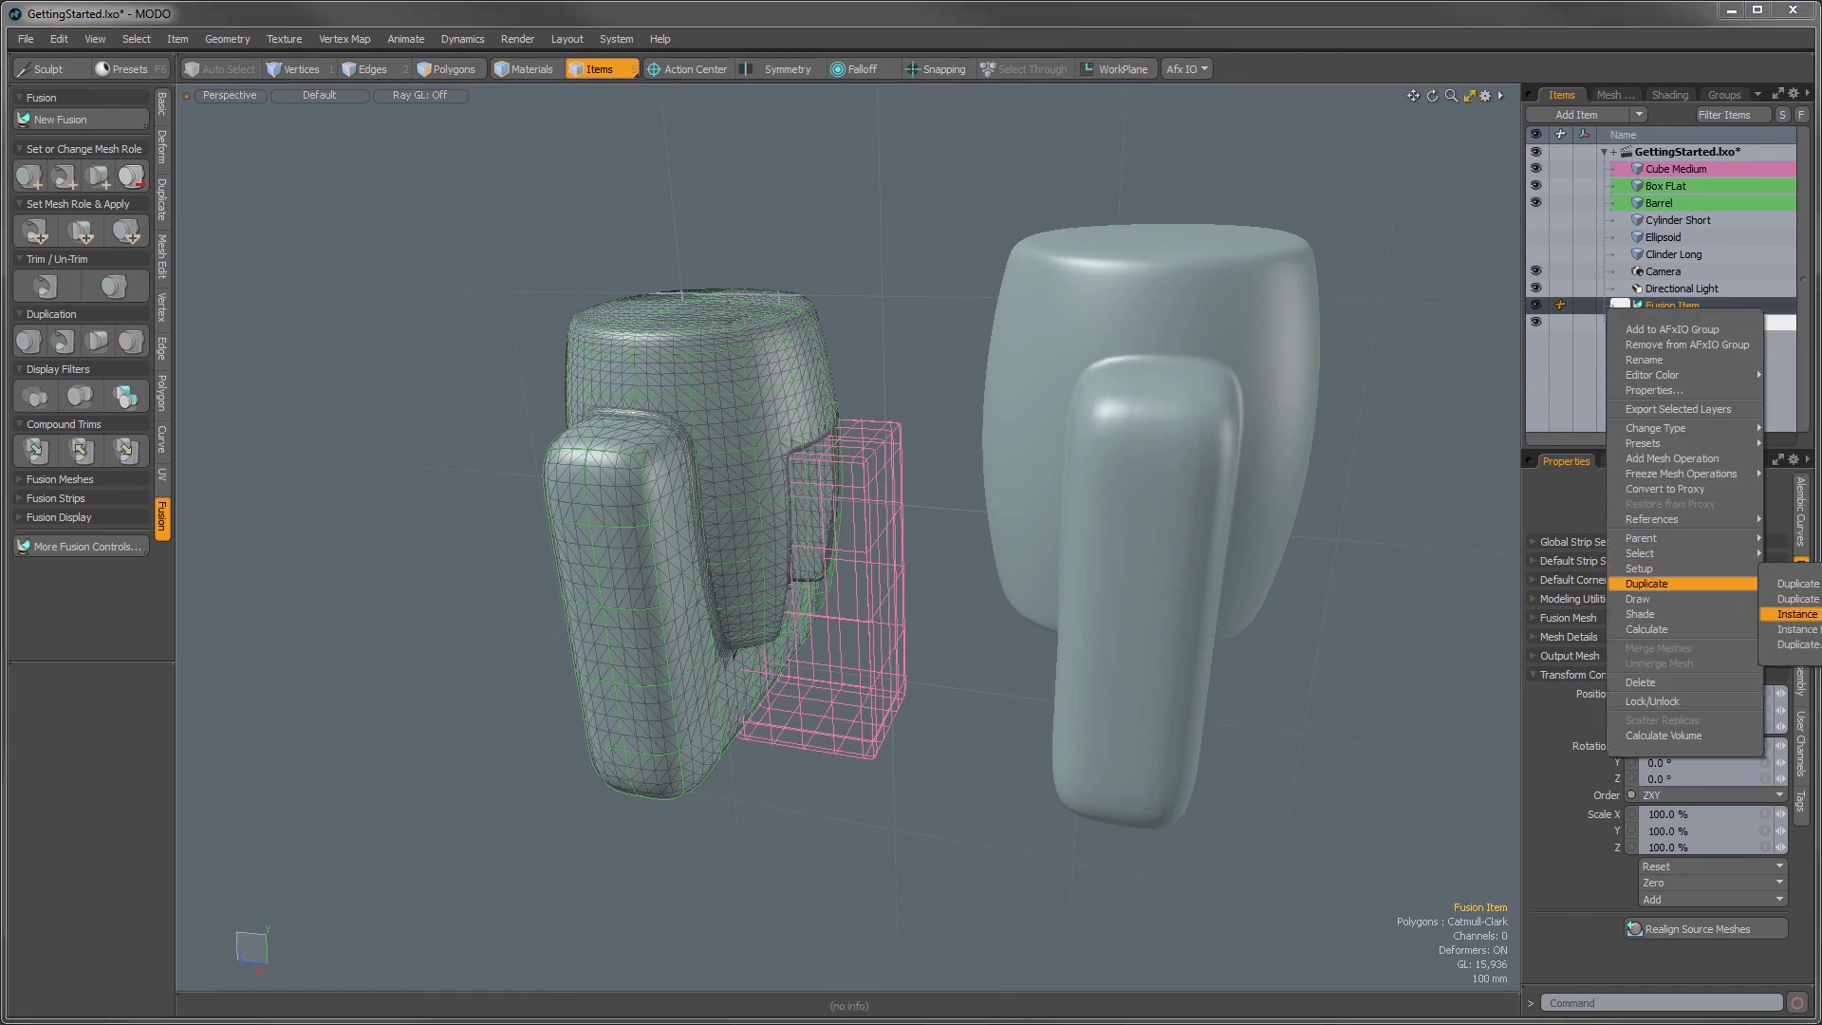
pyautogui.click(1794, 614)
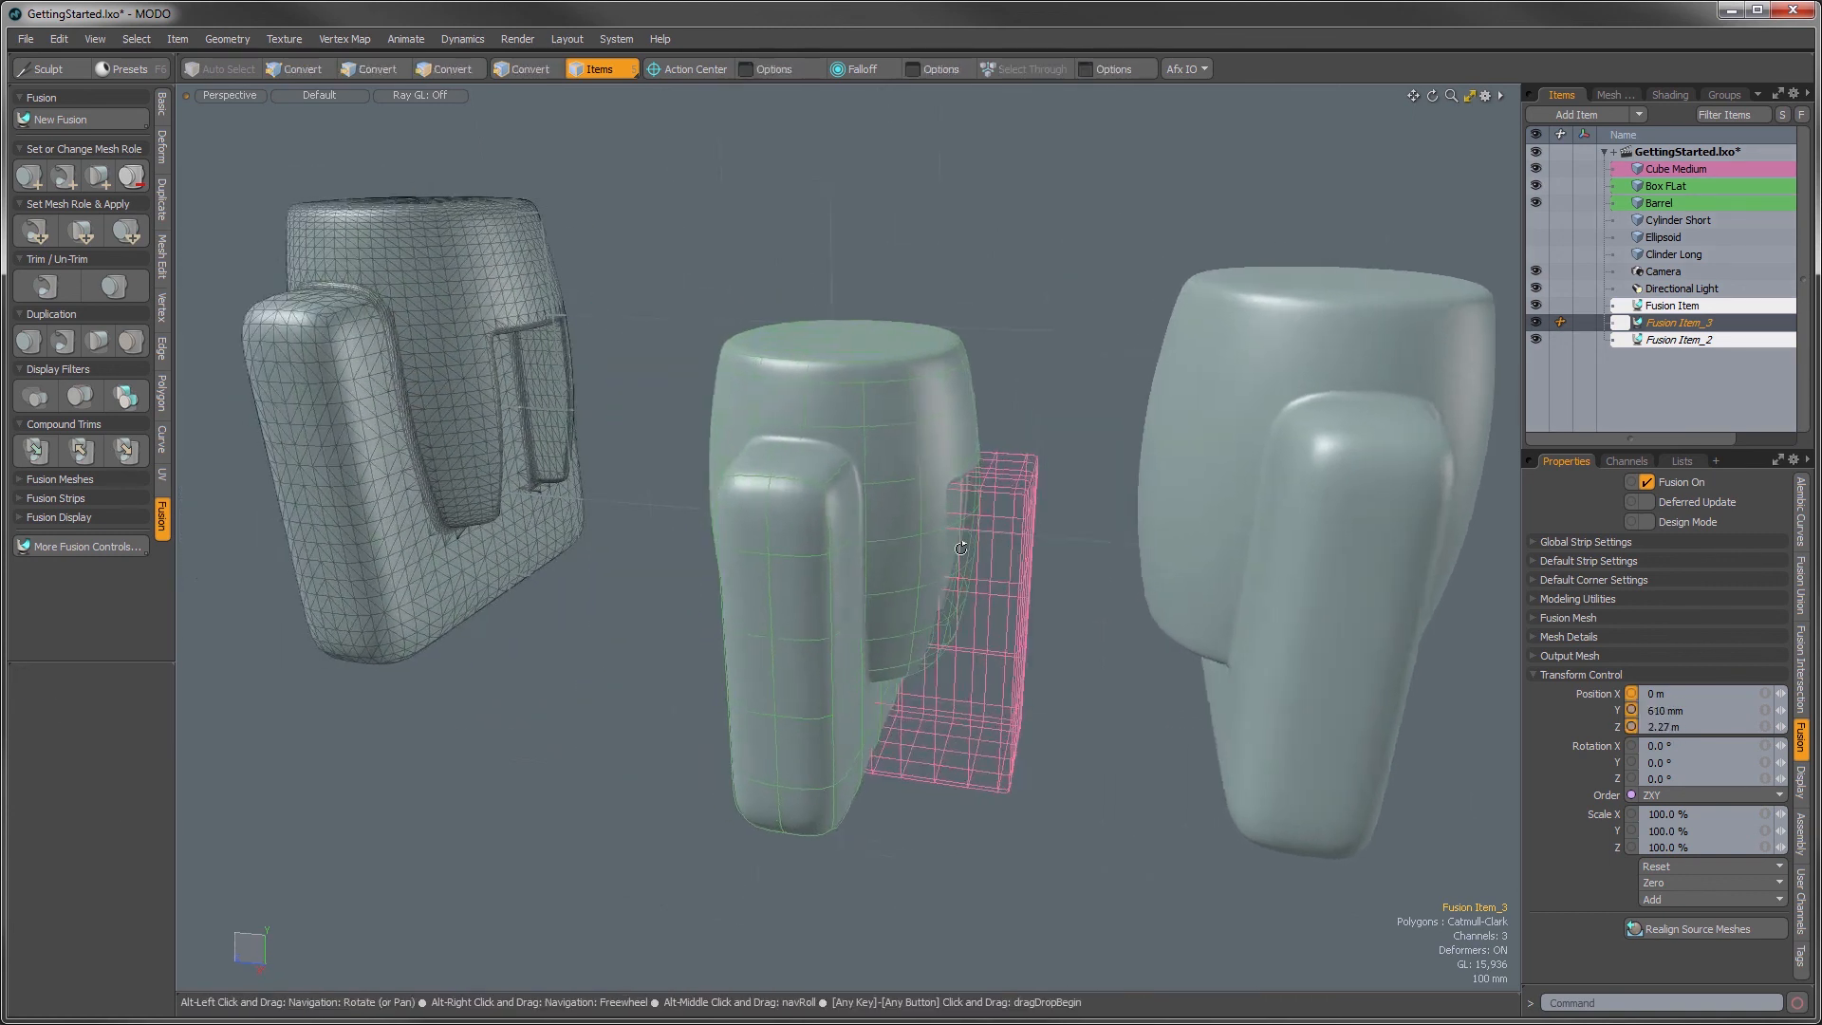
pyautogui.click(1674, 167)
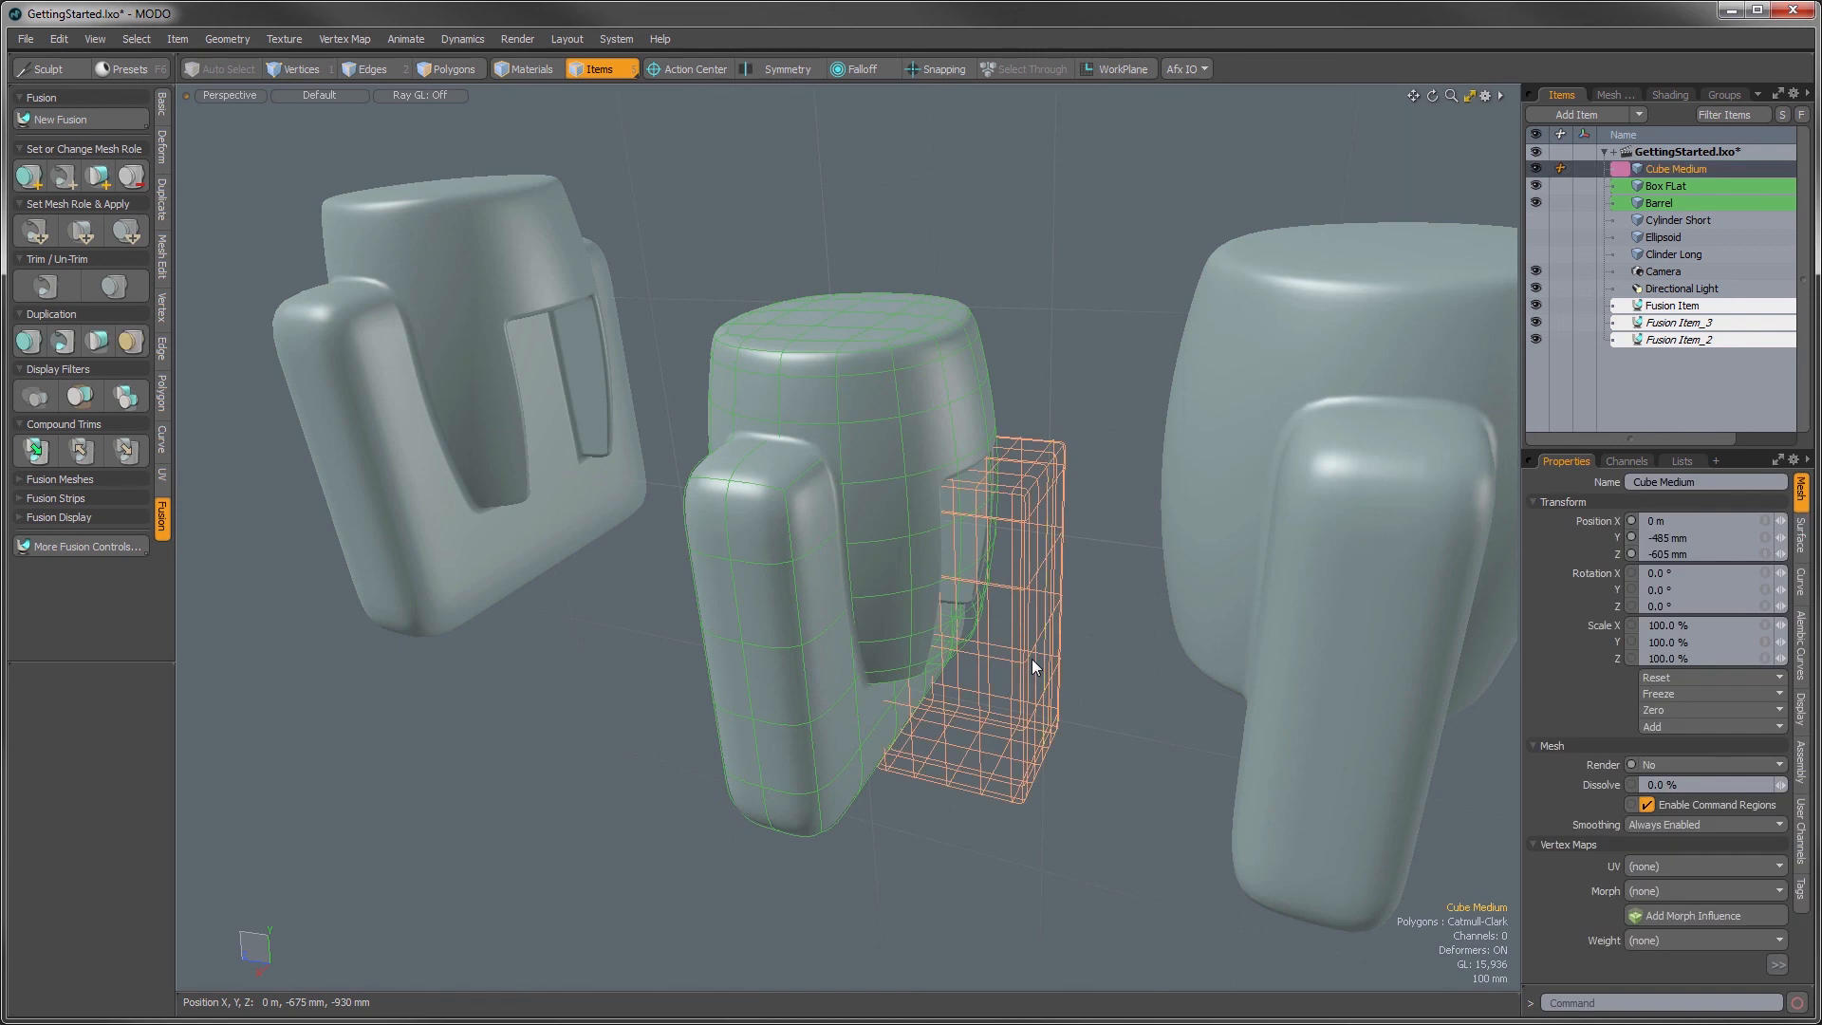